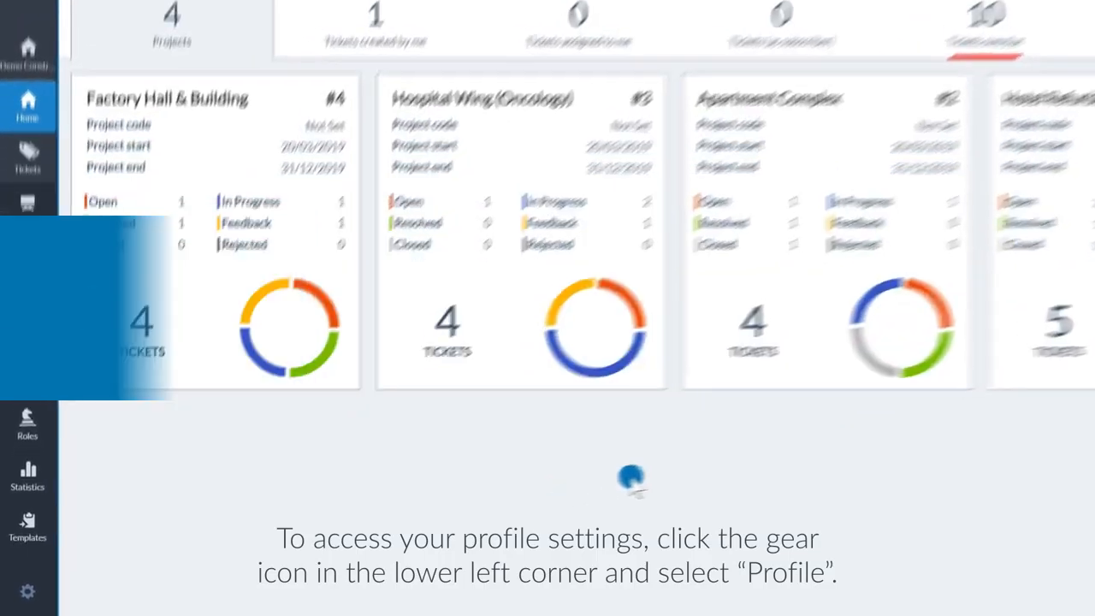
Step: Bring up the gear settings menu from the lower-left sidebar of the projects dashboard
click(27, 592)
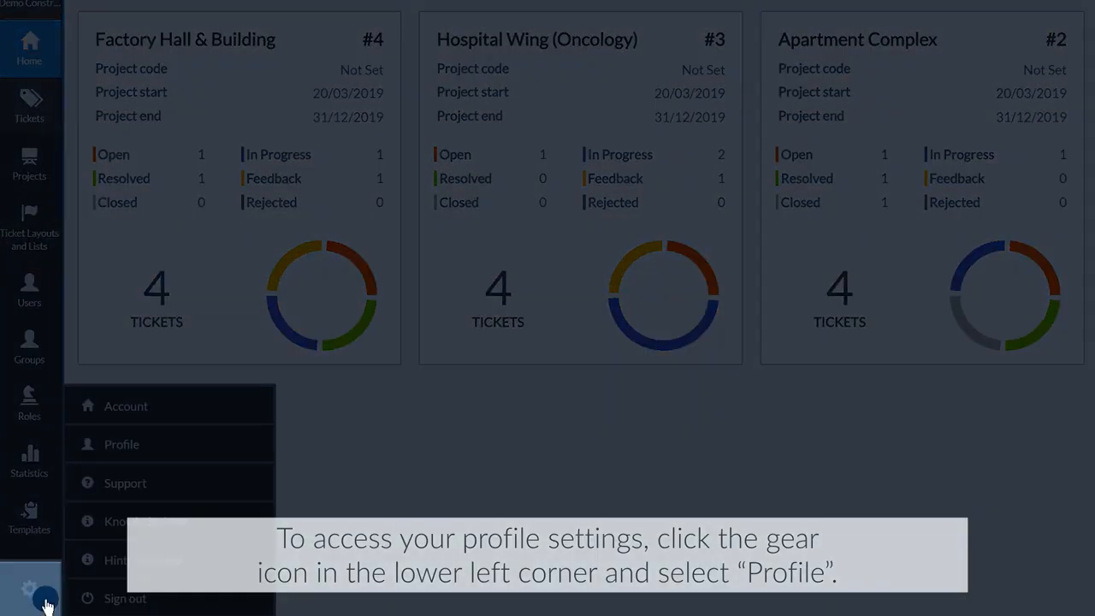
click(122, 444)
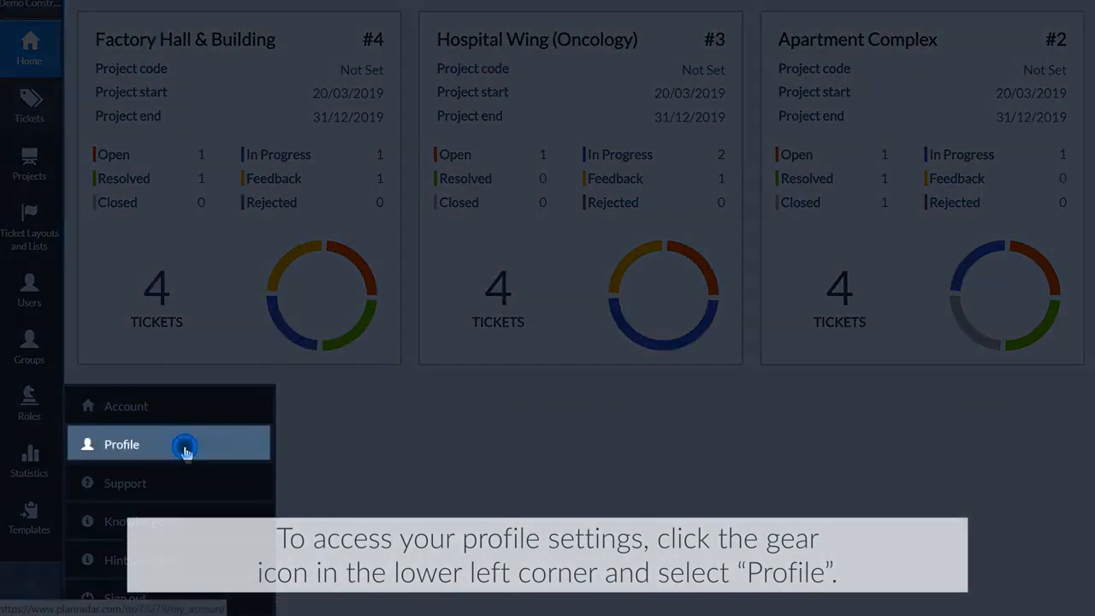
Step: Choose Profile from the gear menu to show company, name, e-mail and notification fields
click(122, 444)
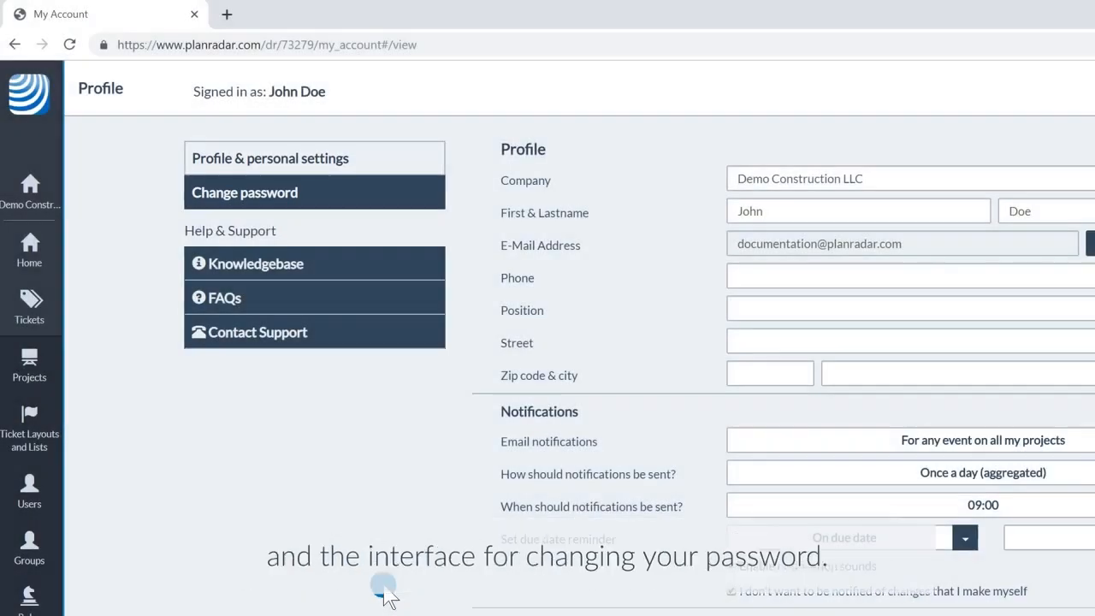
click(243, 191)
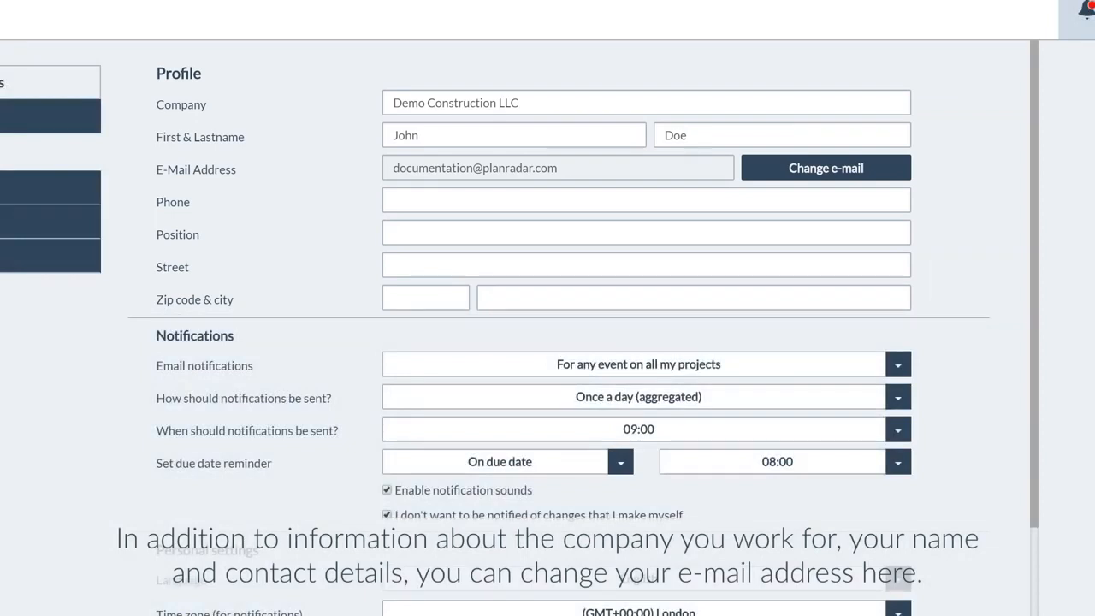
click(824, 168)
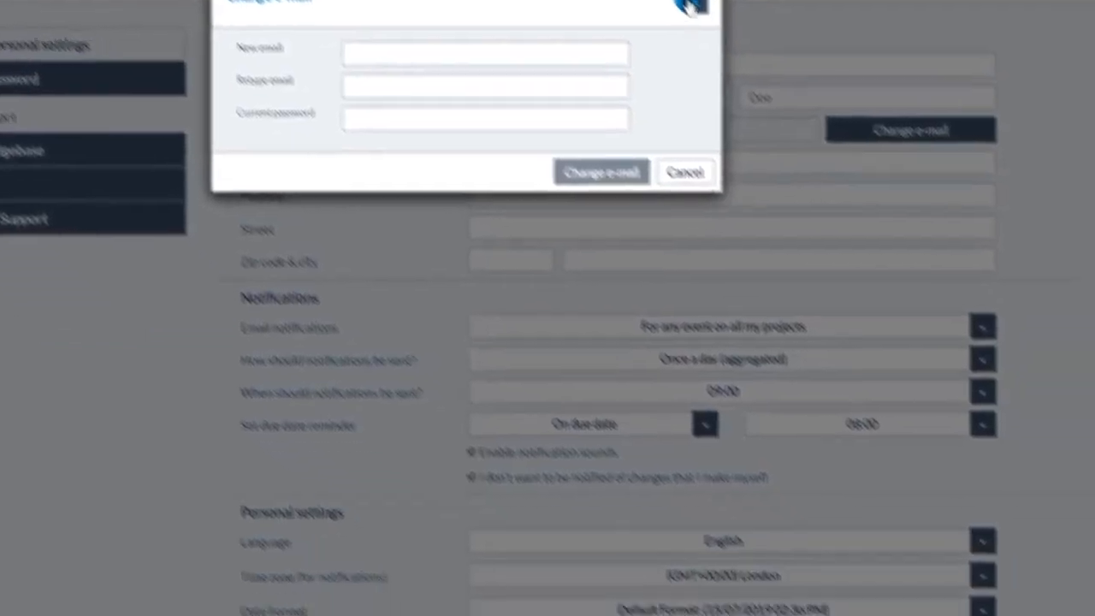
click(684, 171)
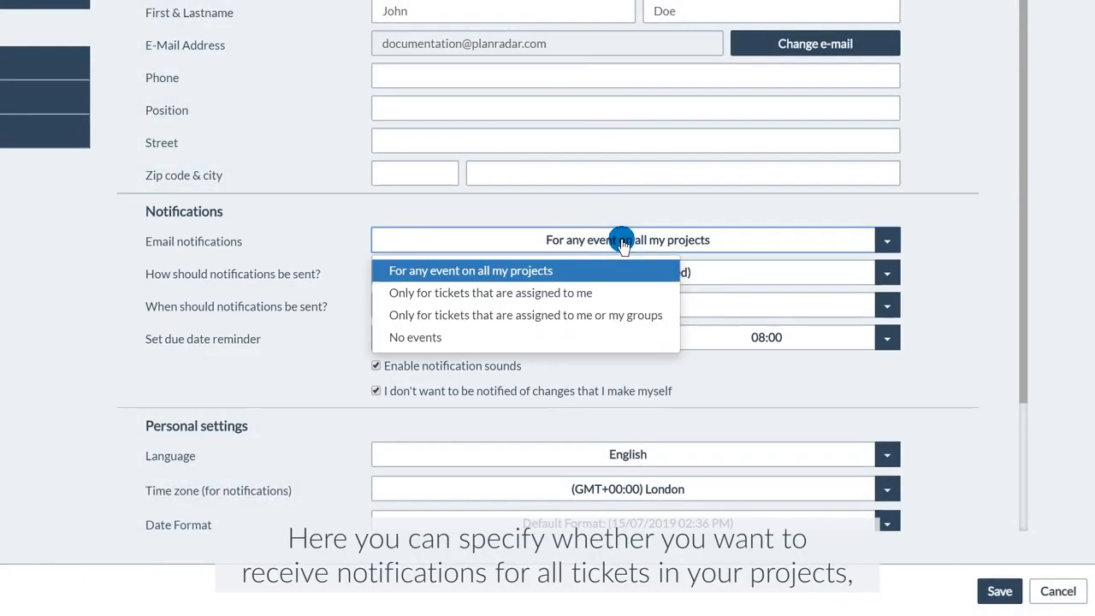
mouse_move(780, 248)
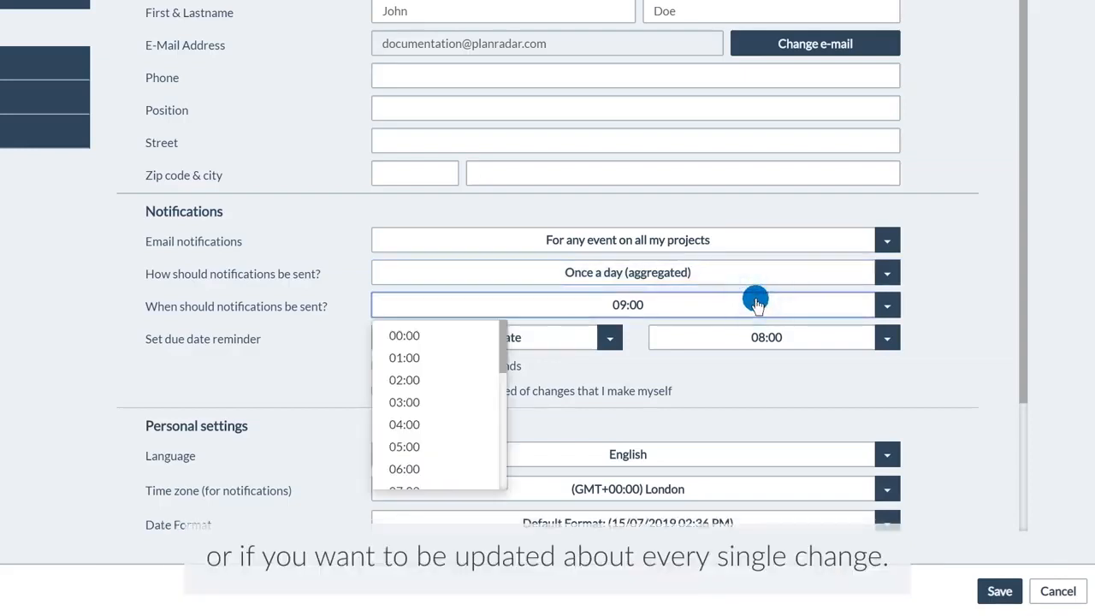
mouse_move(745, 305)
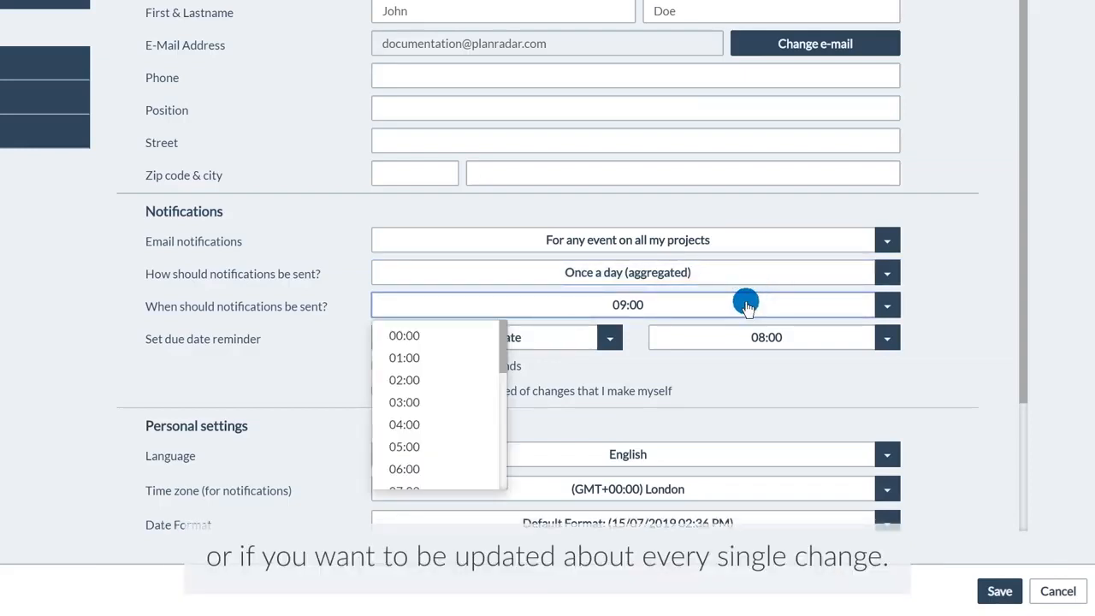
Step: Scroll the 'When should notifications be sent?' list of hourly times, leaving 09:00 selected
scroll(down, 3)
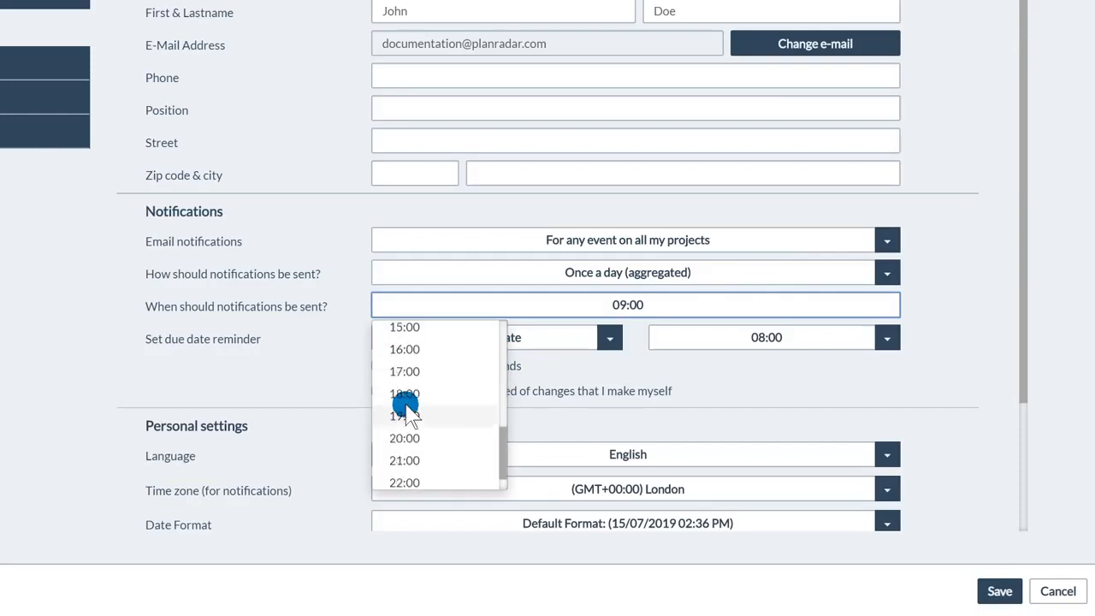
click(404, 416)
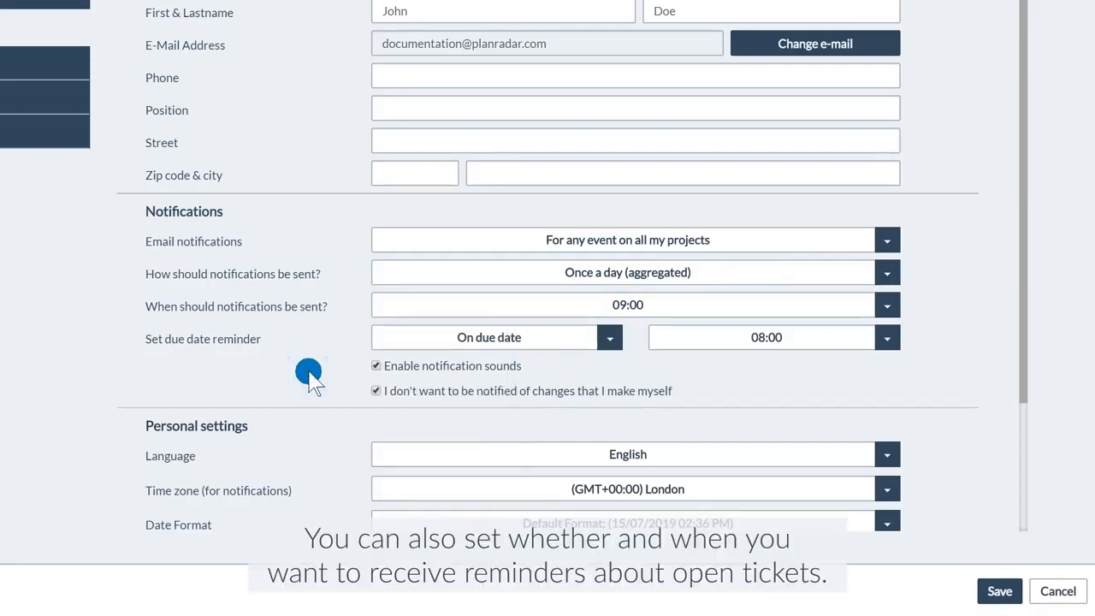
click(489, 337)
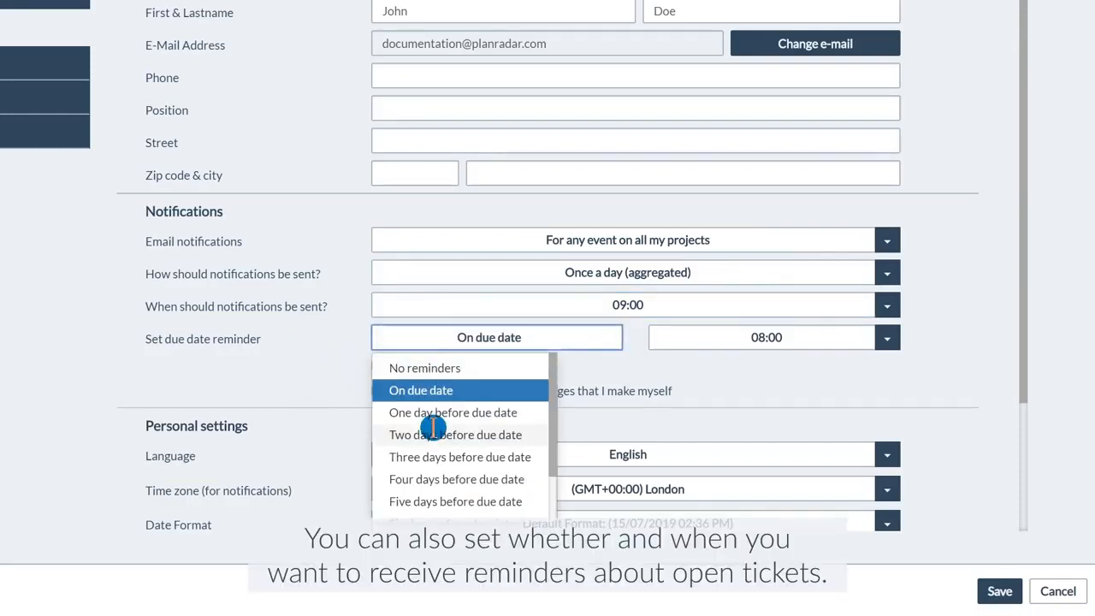
click(420, 390)
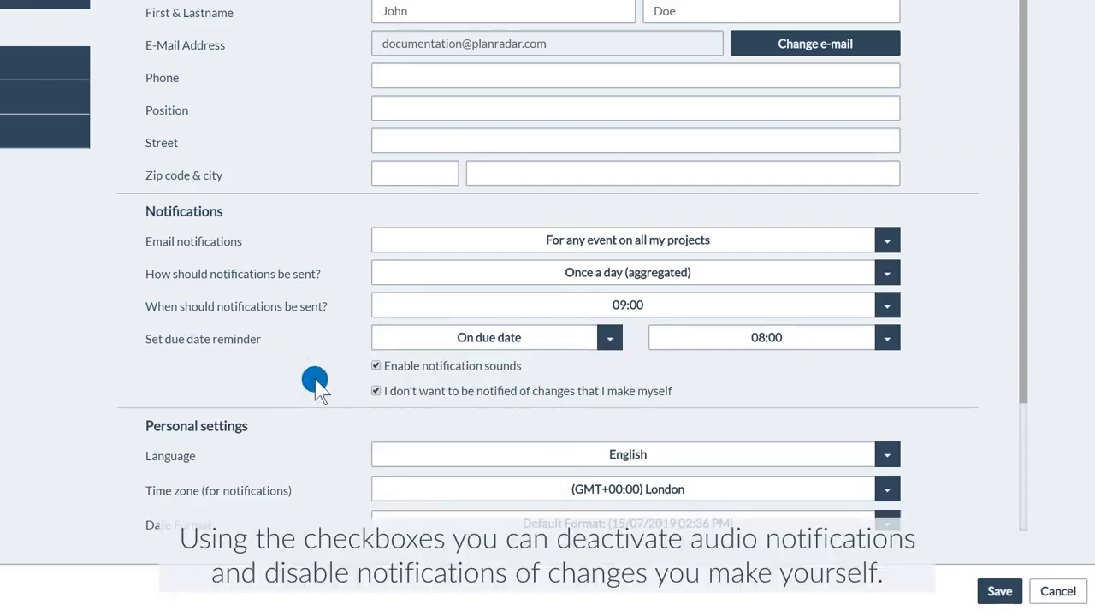
scroll(down, 3)
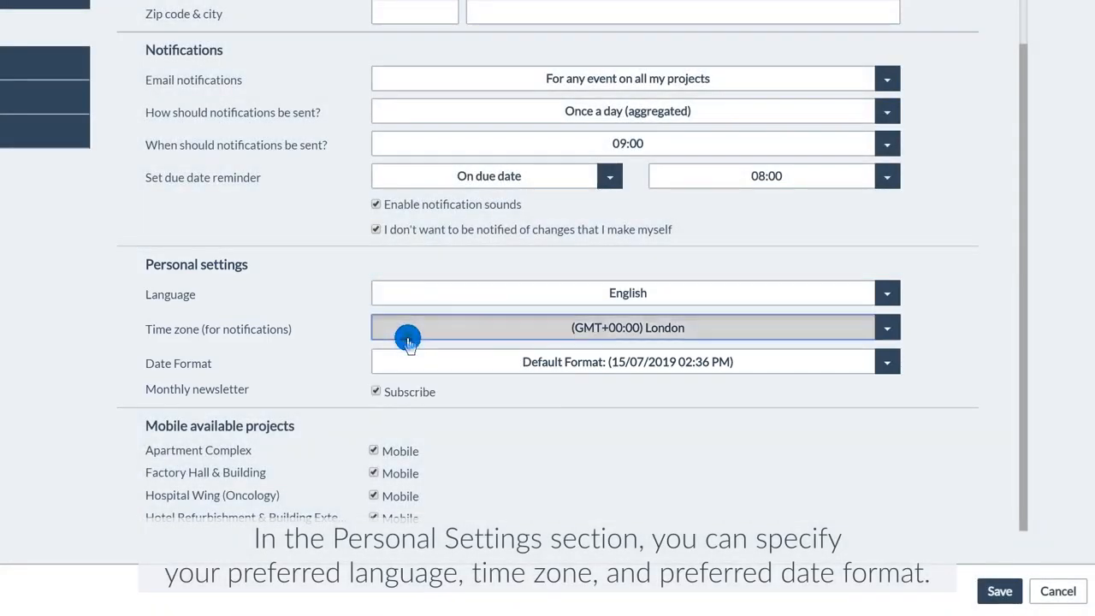
mouse_move(342, 374)
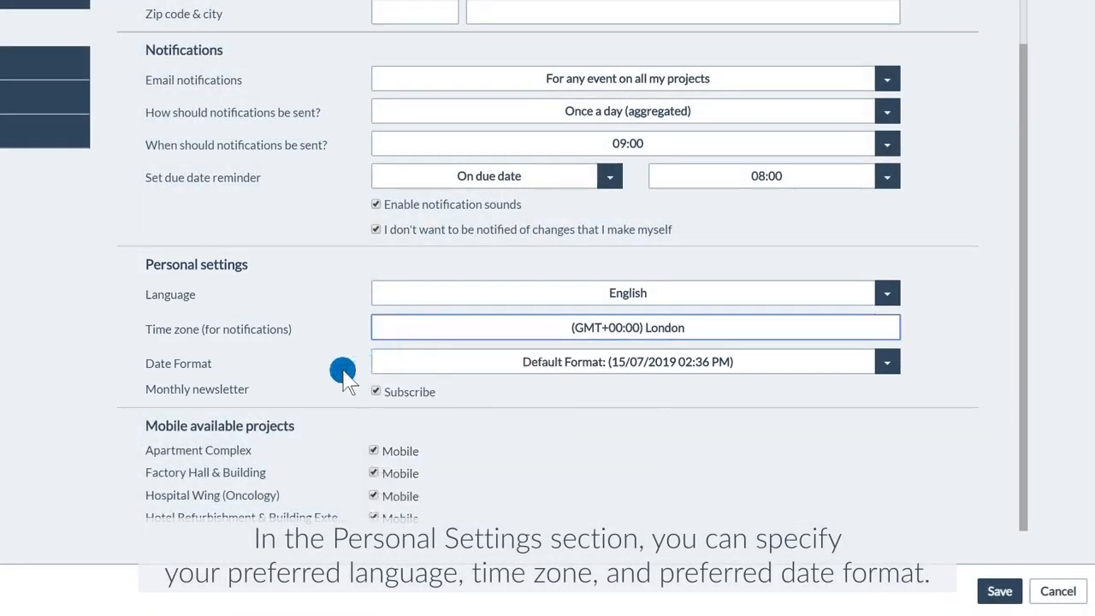
mouse_move(332, 377)
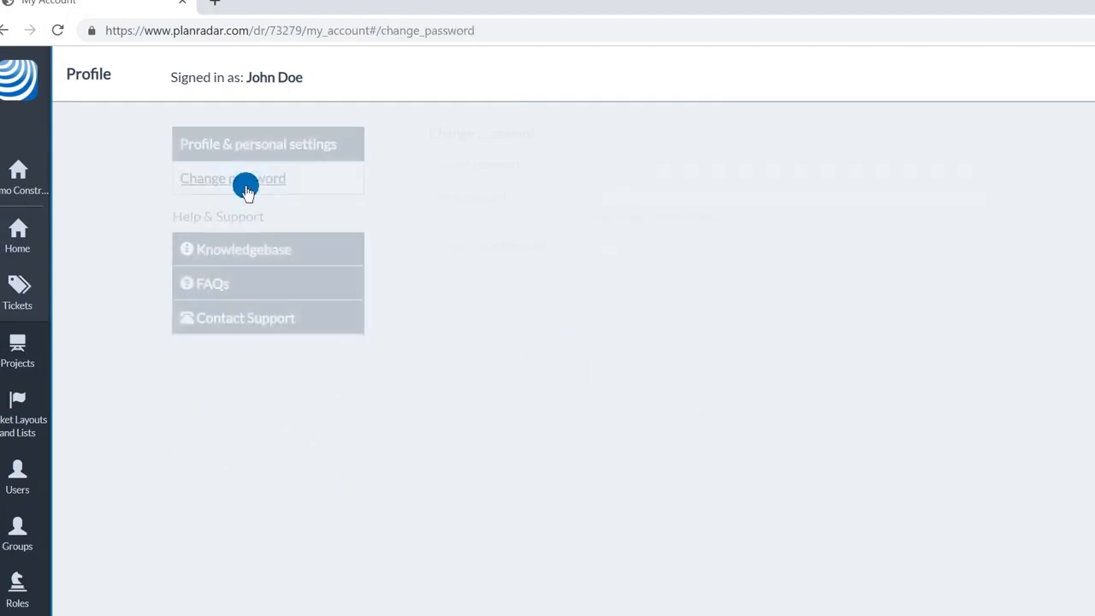
Step: Choose Change password in the left profile menu to show the empty password form
click(233, 178)
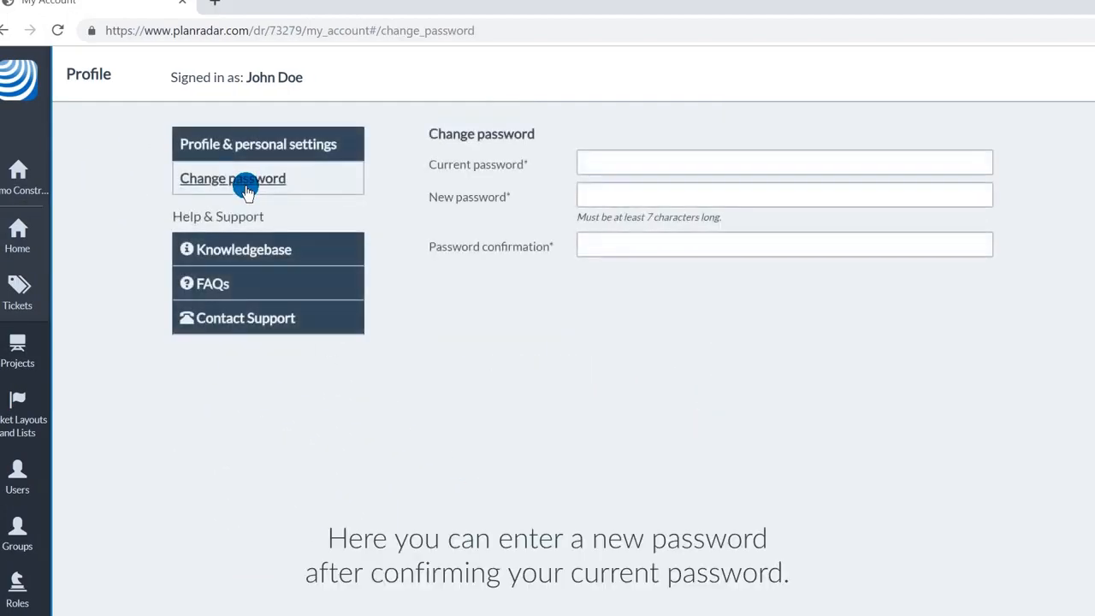